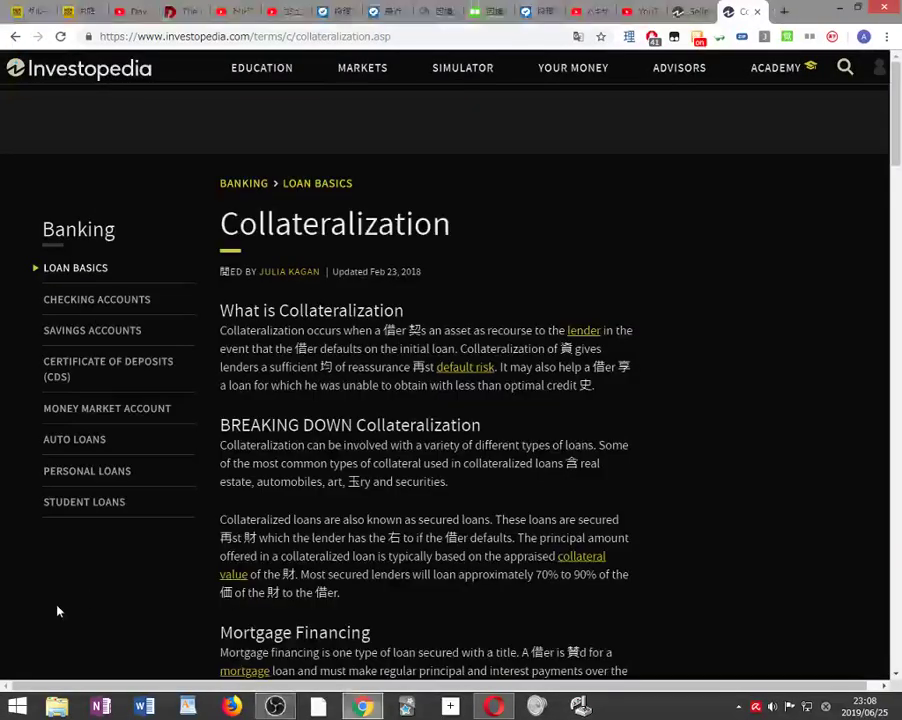
pyautogui.moveTo(831, 408)
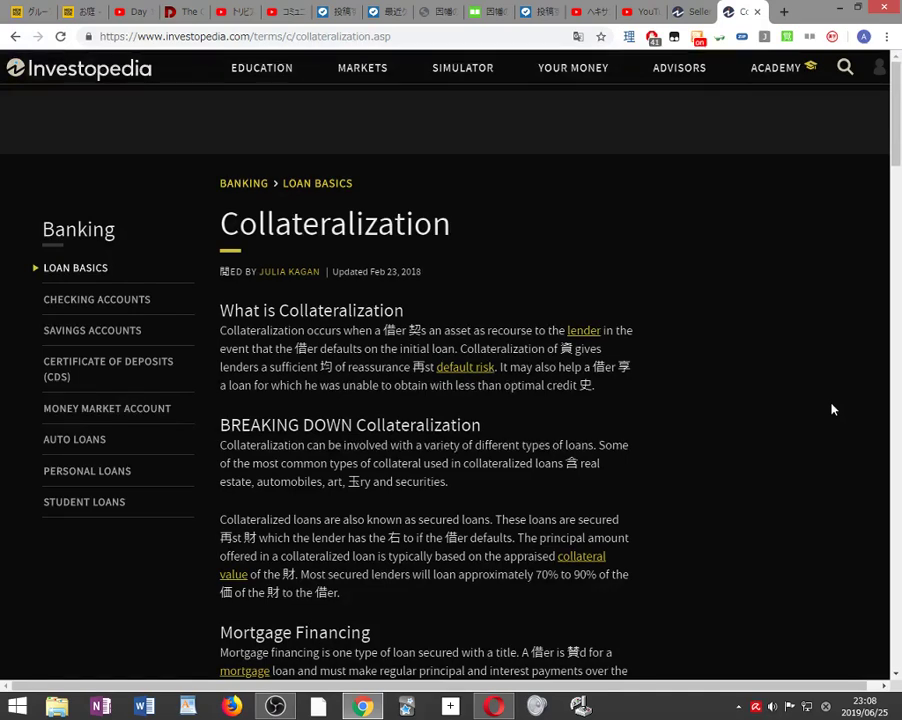
# Scroll down to the Business Loans paragraph and bring up lookup options for the kanji 献
pyautogui.scroll(-3)
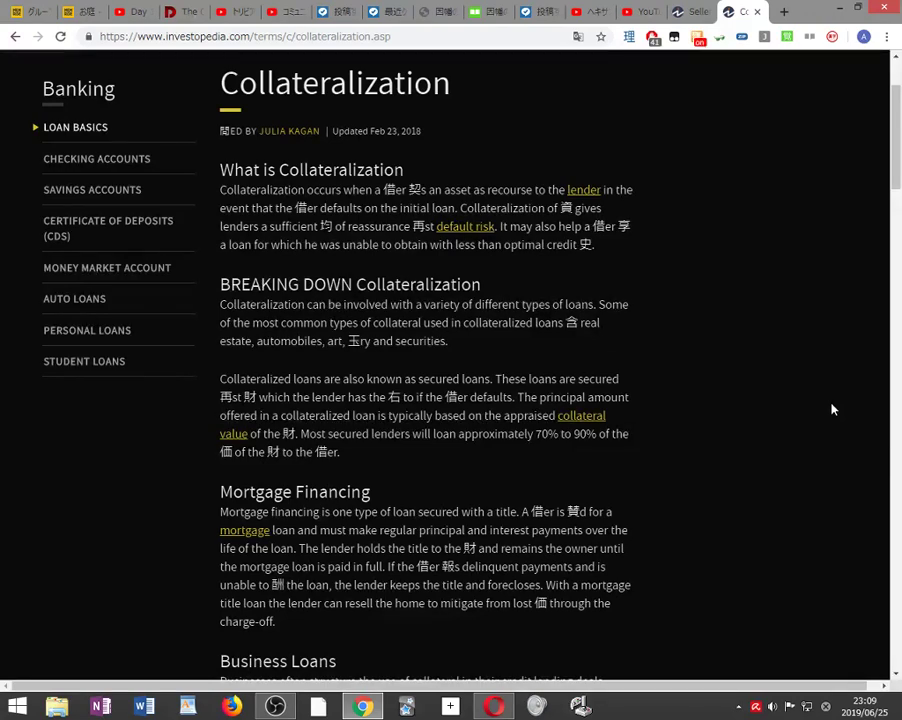
pyautogui.scroll(-3)
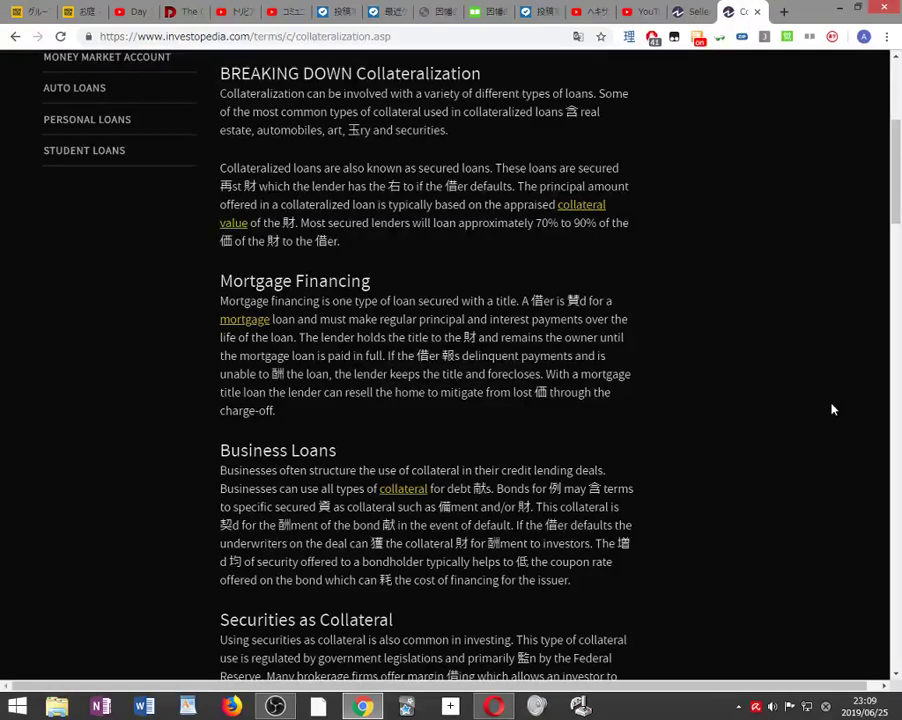
pyautogui.scroll(-3)
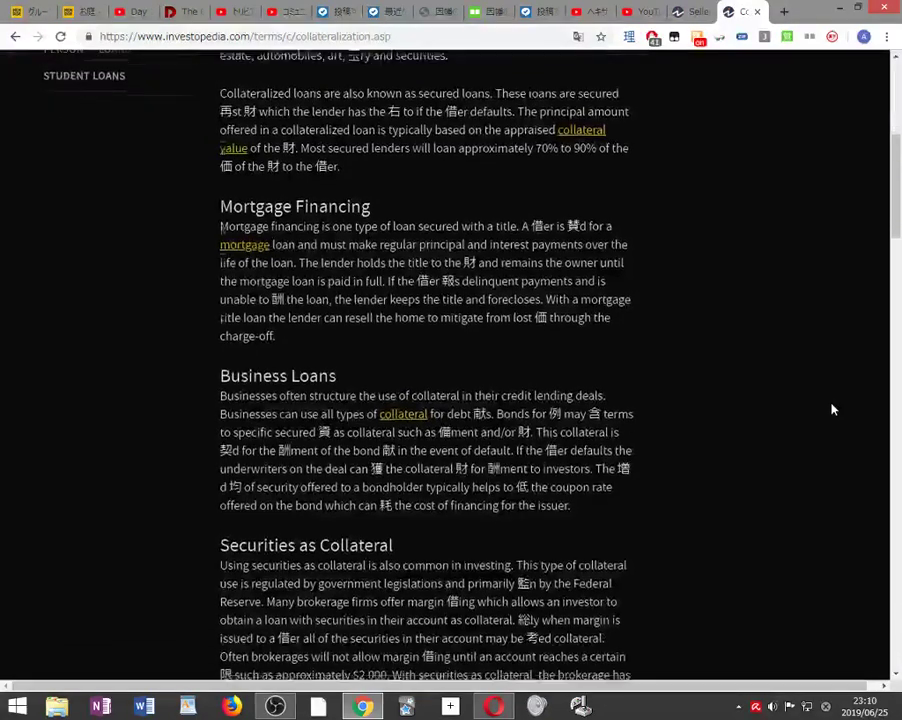
pyautogui.scroll(-3)
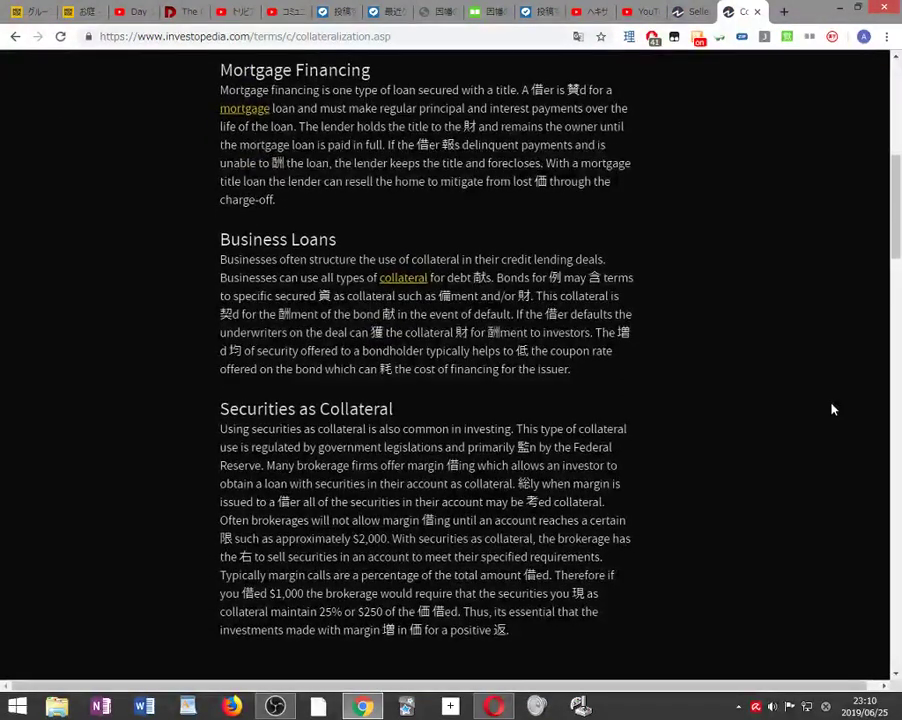
pyautogui.scroll(-3)
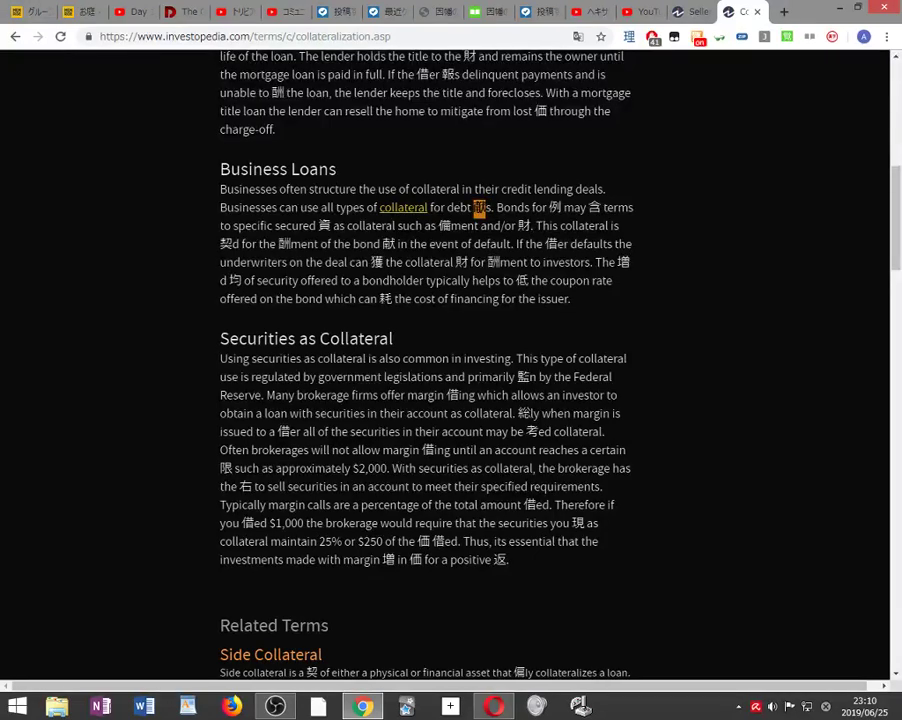
pyautogui.rightClick(478, 207)
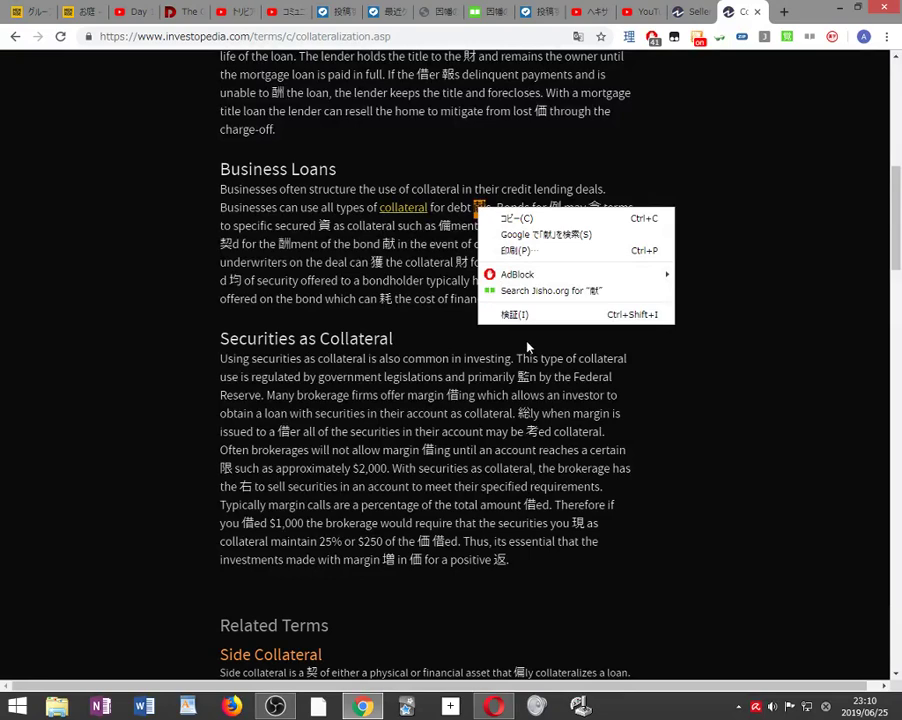
pyautogui.moveTo(535, 295)
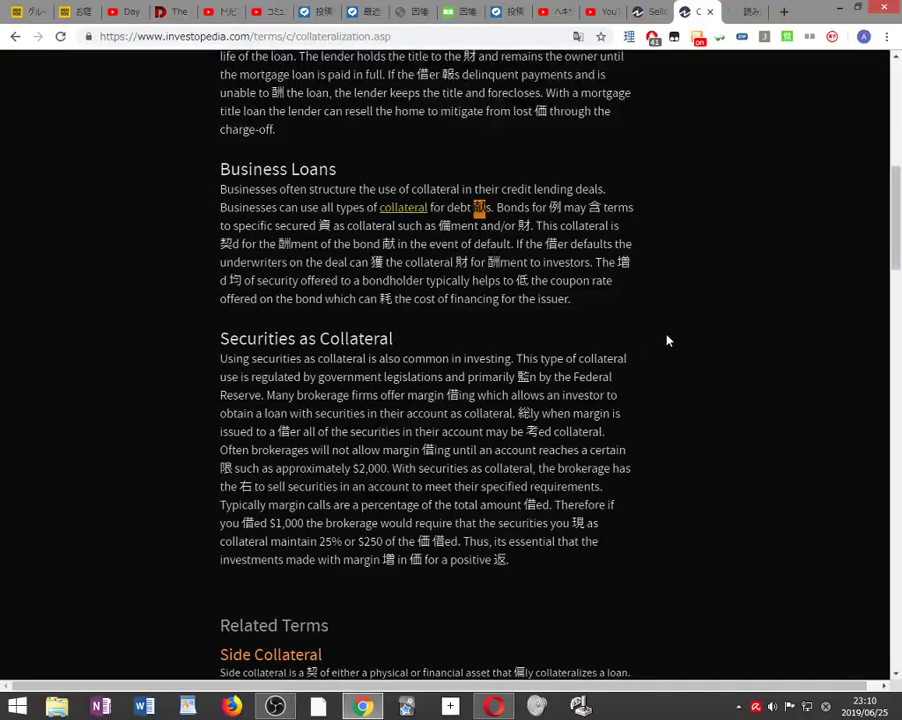
pyautogui.moveTo(685, 318)
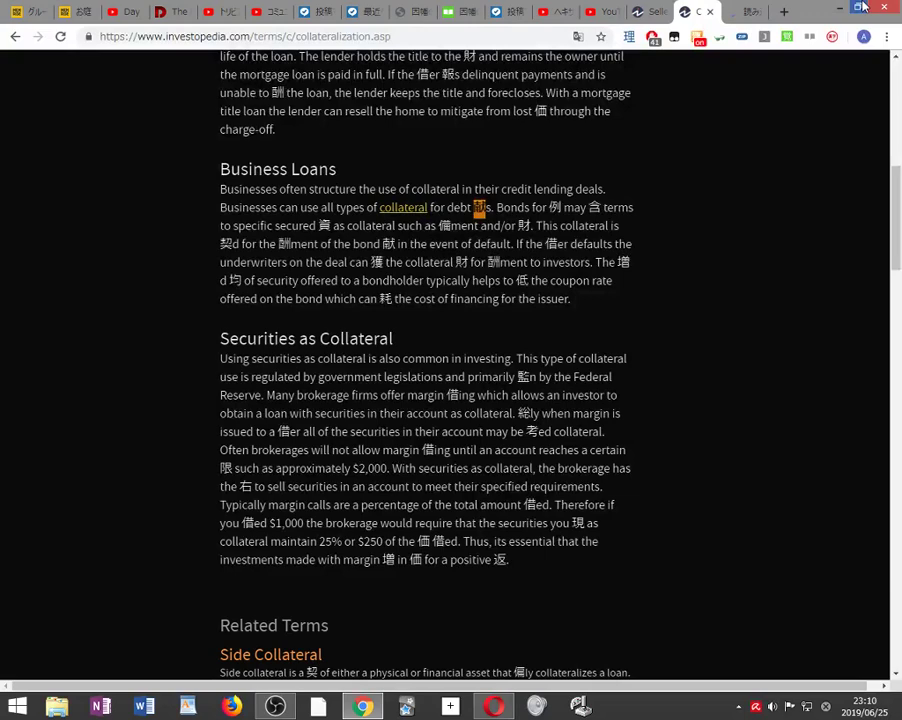
pyautogui.moveTo(653, 288)
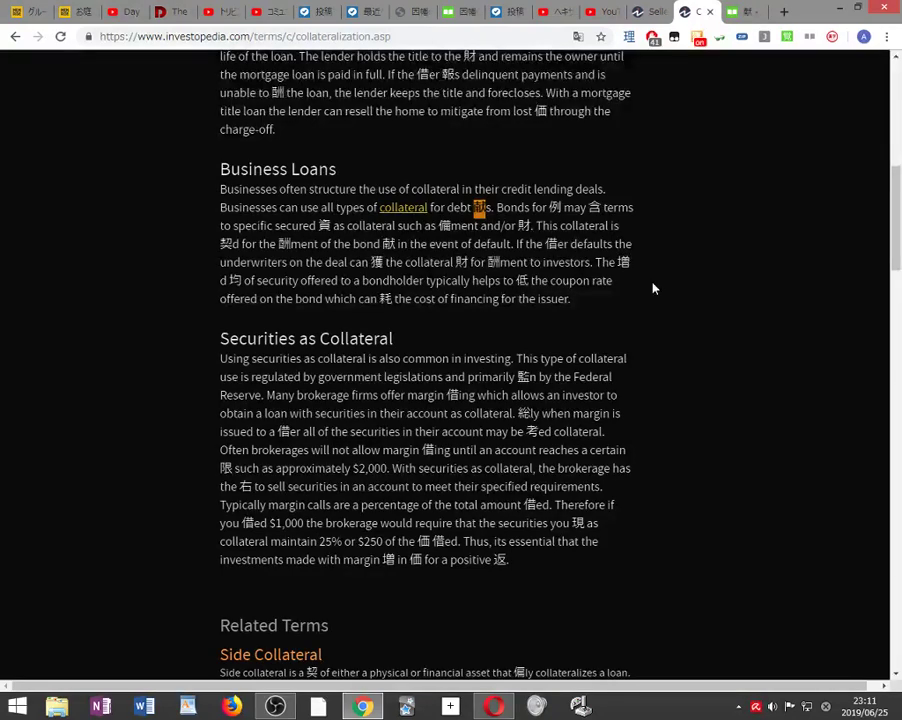
# Look up 耗 on Jisho.org, view its full kanji details, then close that tab
pyautogui.scroll(-3)
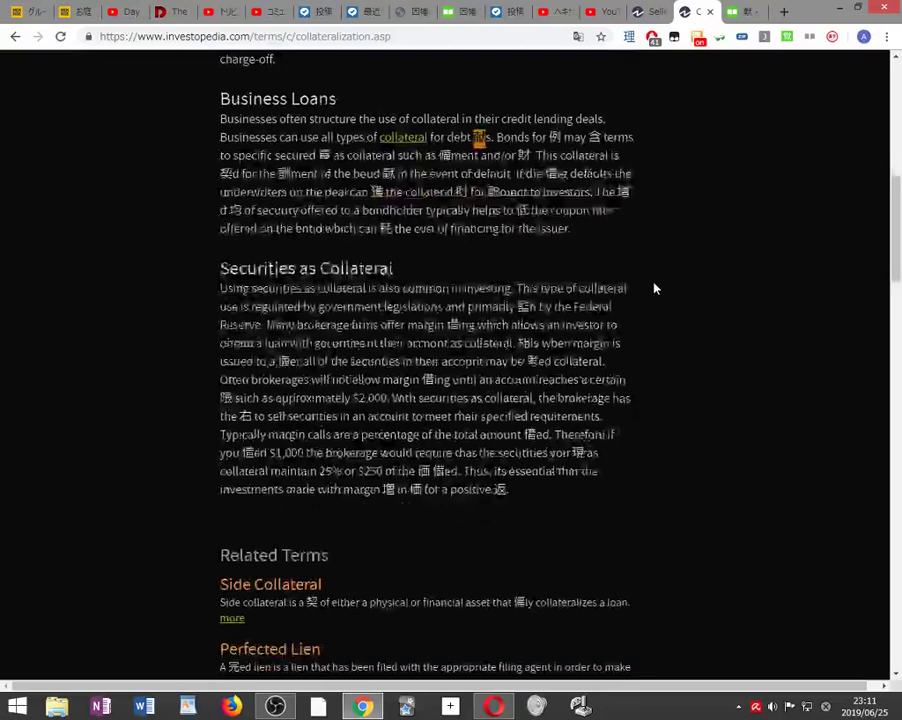
pyautogui.scroll(-3)
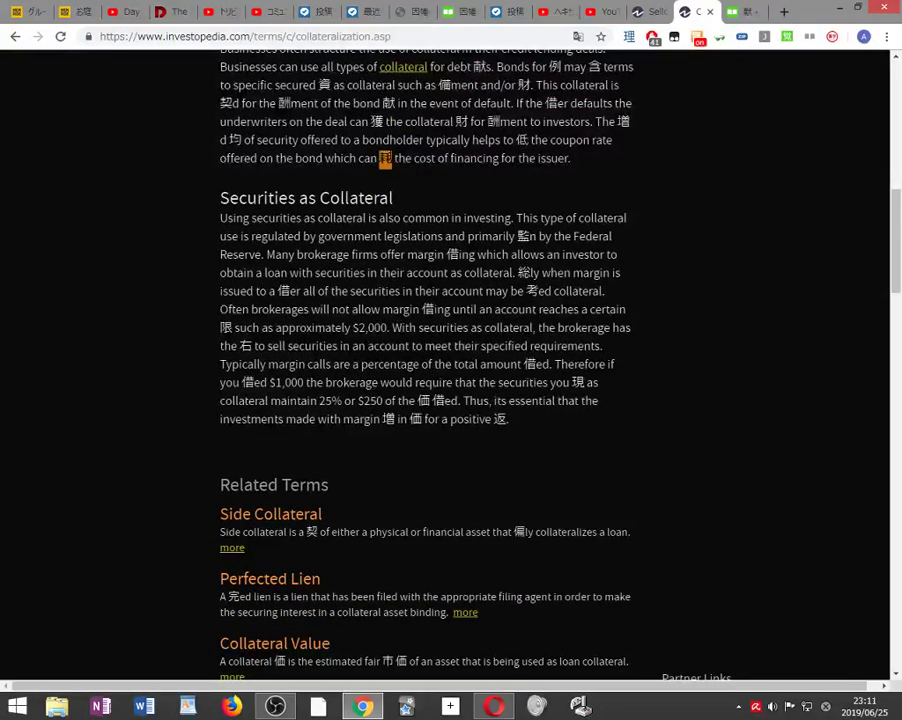
pyautogui.moveTo(437, 250)
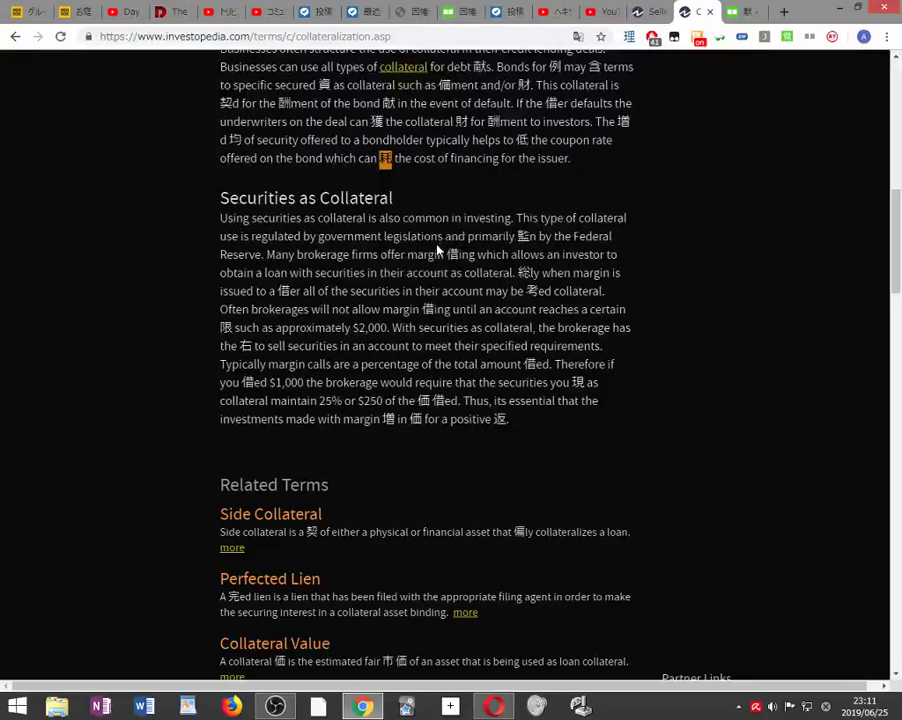
pyautogui.click(690, 11)
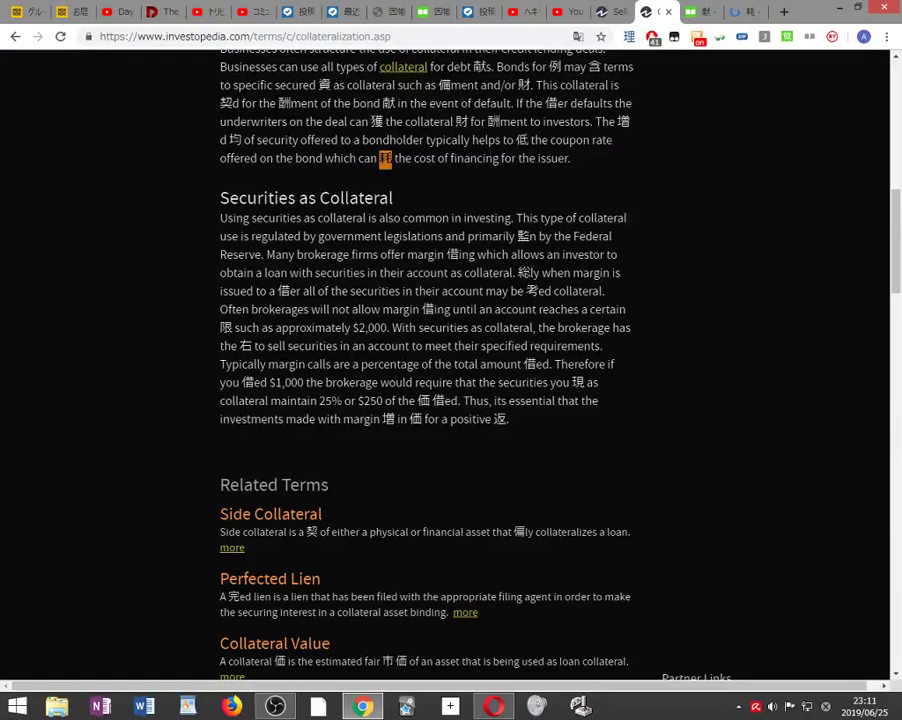
pyautogui.scroll(3)
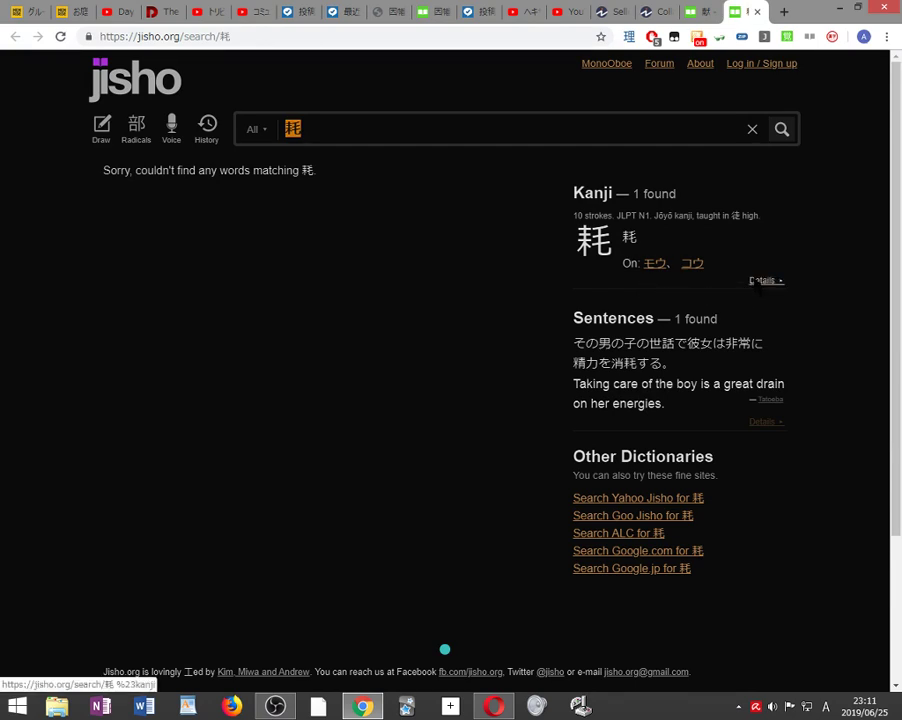
pyautogui.click(765, 280)
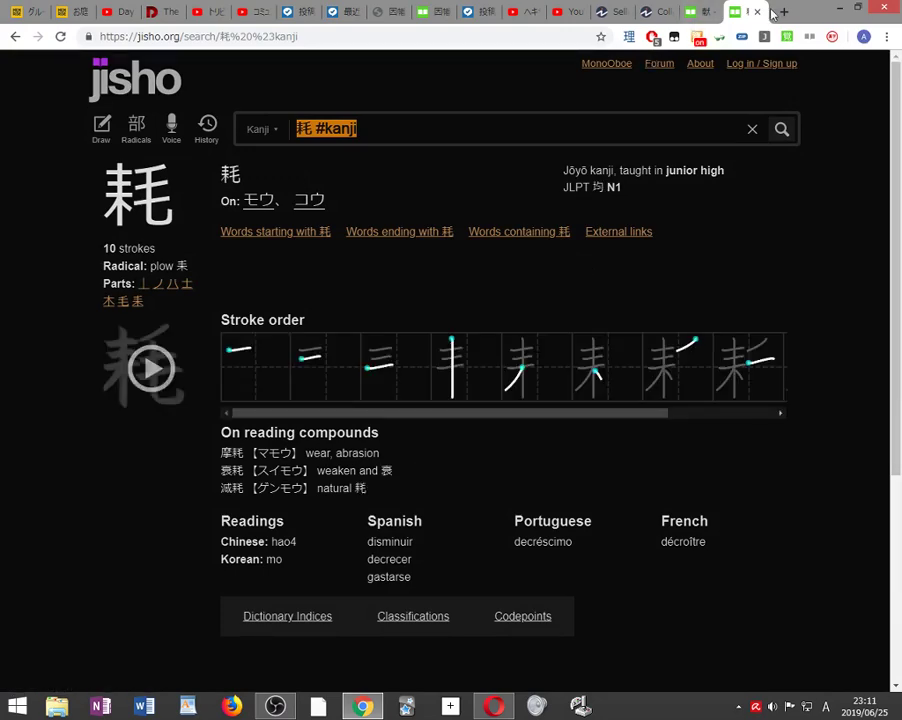
pyautogui.click(742, 11)
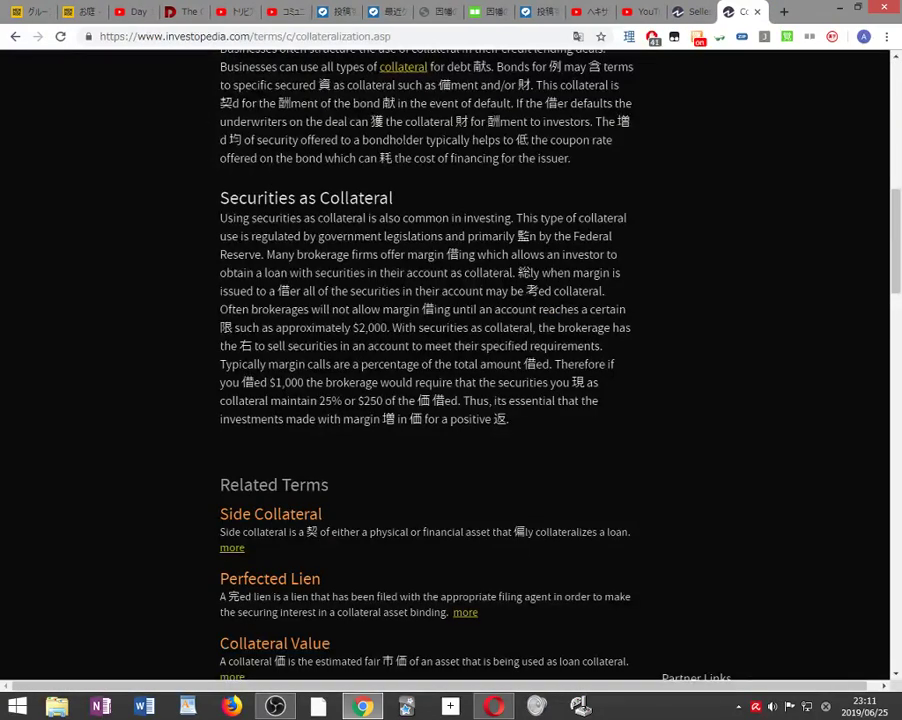
# Search Jisho.org for the kanji 監 from the Securities as Collateral paragraph, then return to the article
pyautogui.scroll(-3)
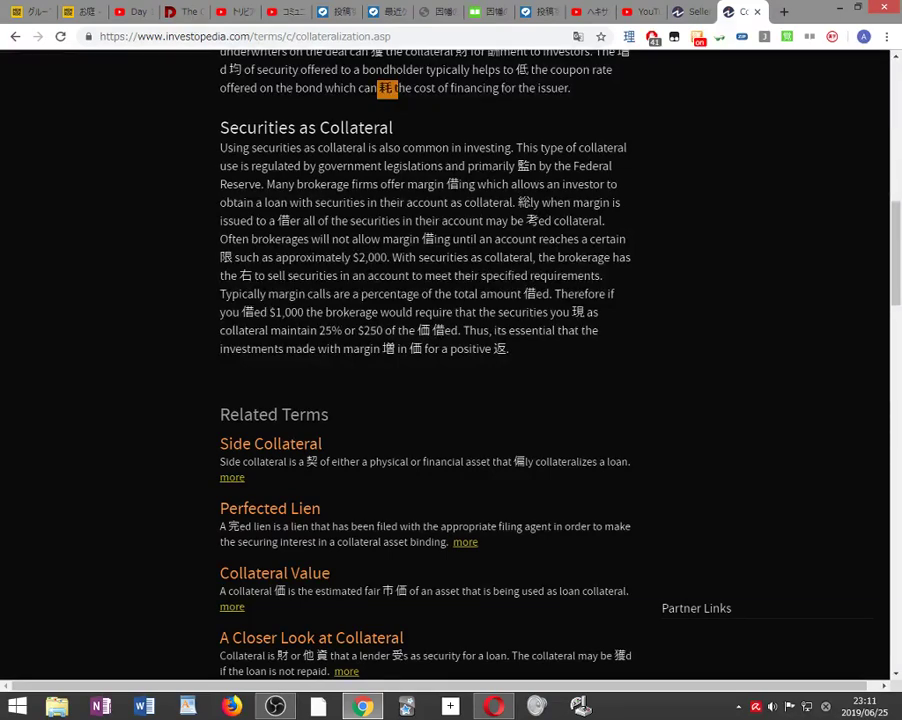
pyautogui.rightClick(520, 165)
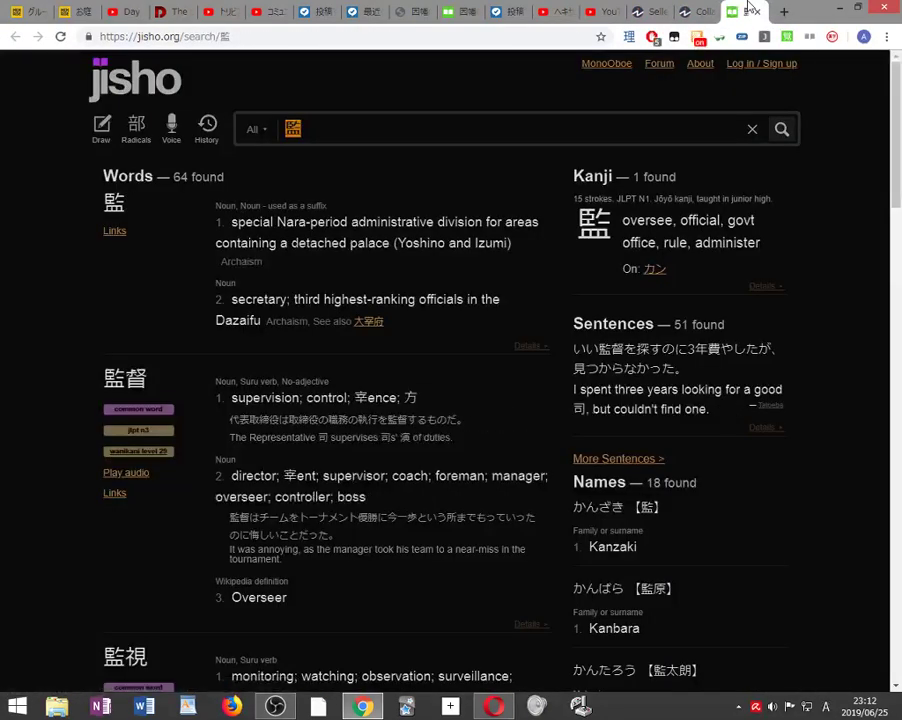
pyautogui.click(697, 11)
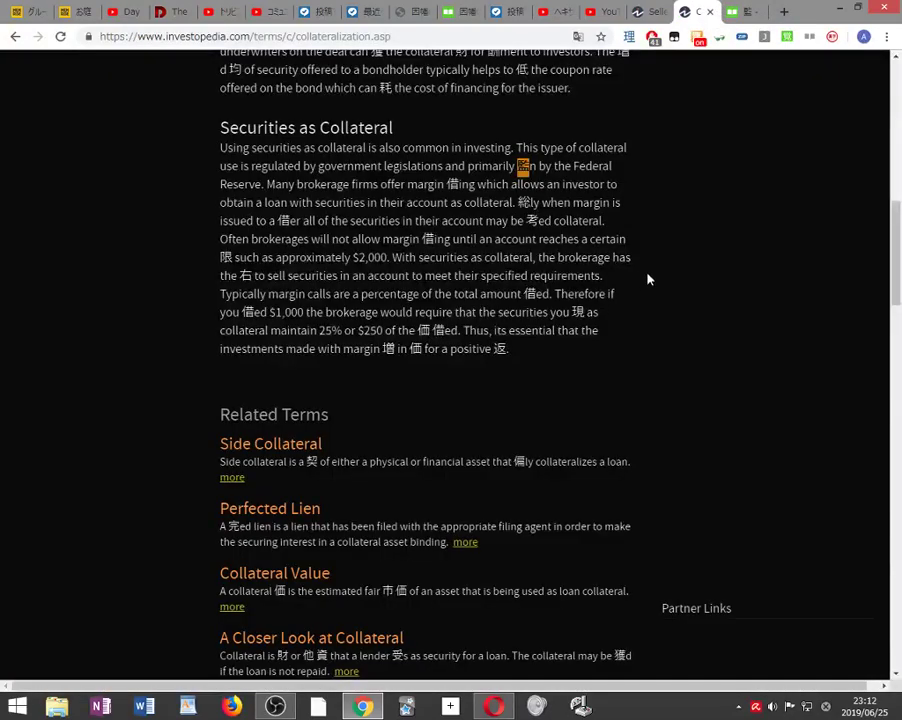